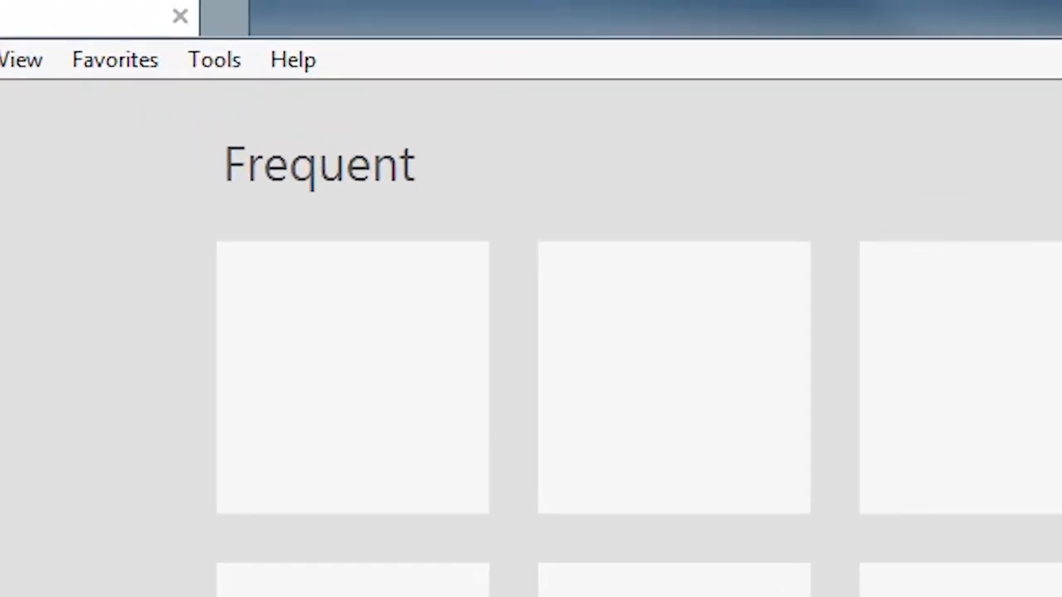
pyautogui.write('www.')
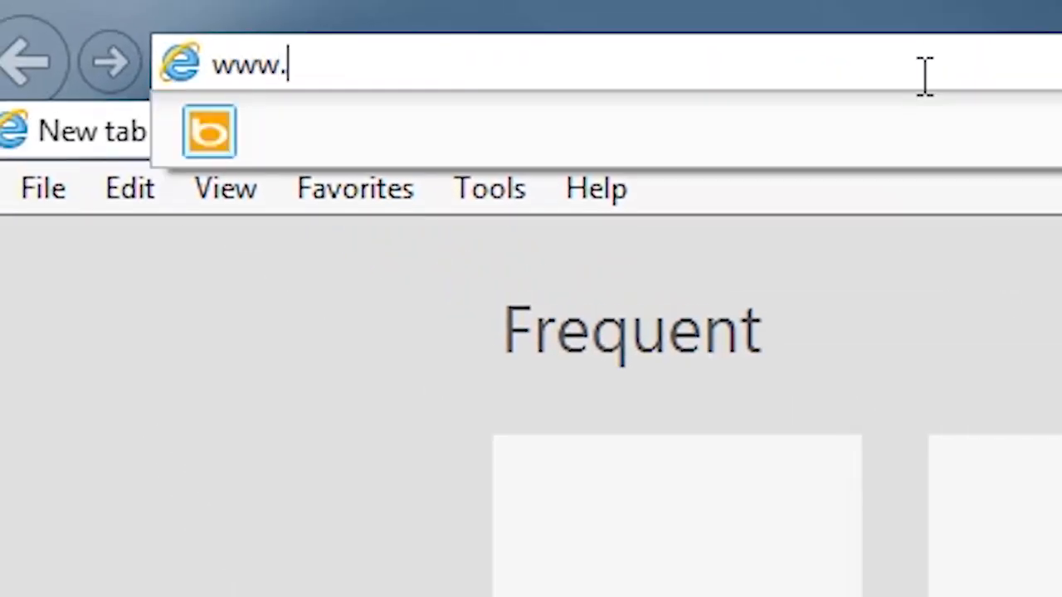
pyautogui.write('akronbrass.com/')
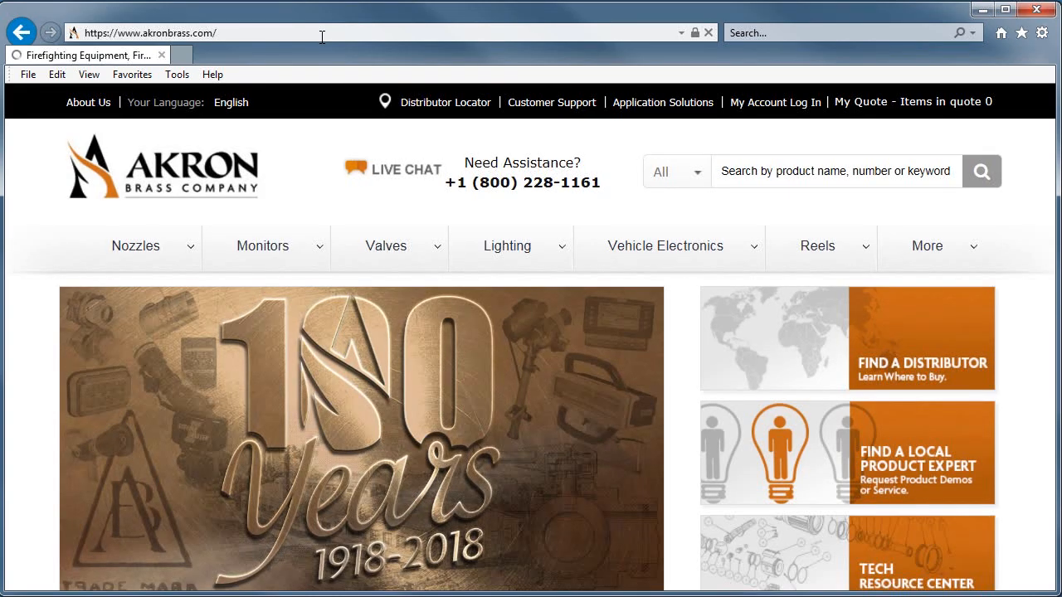
# Expand the Vehicle Electronics menu to show its V-MUX and ES-KEY categories.
pyautogui.click(662, 102)
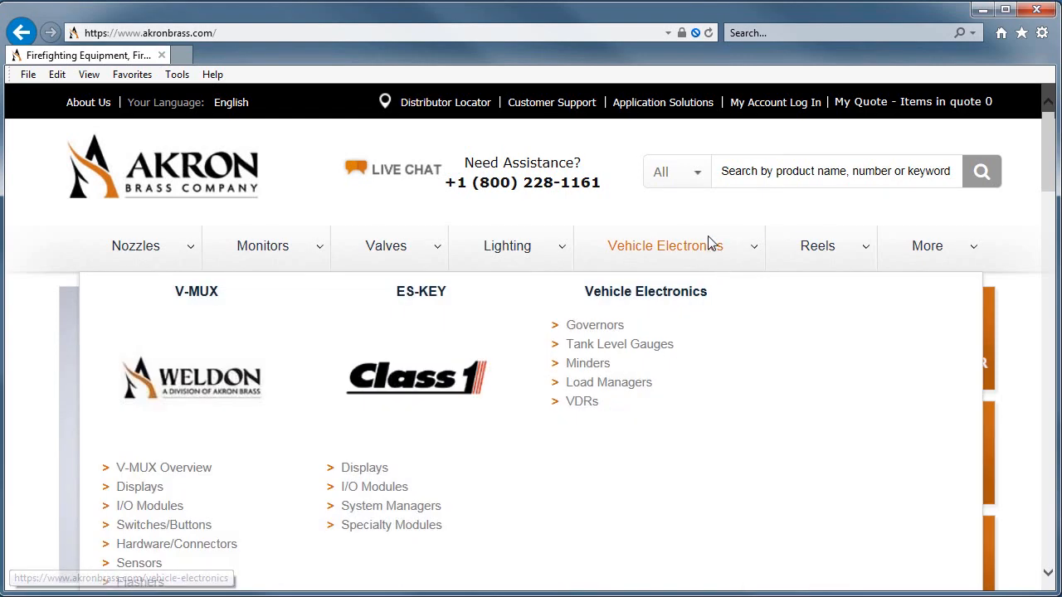
pyautogui.scroll(-3)
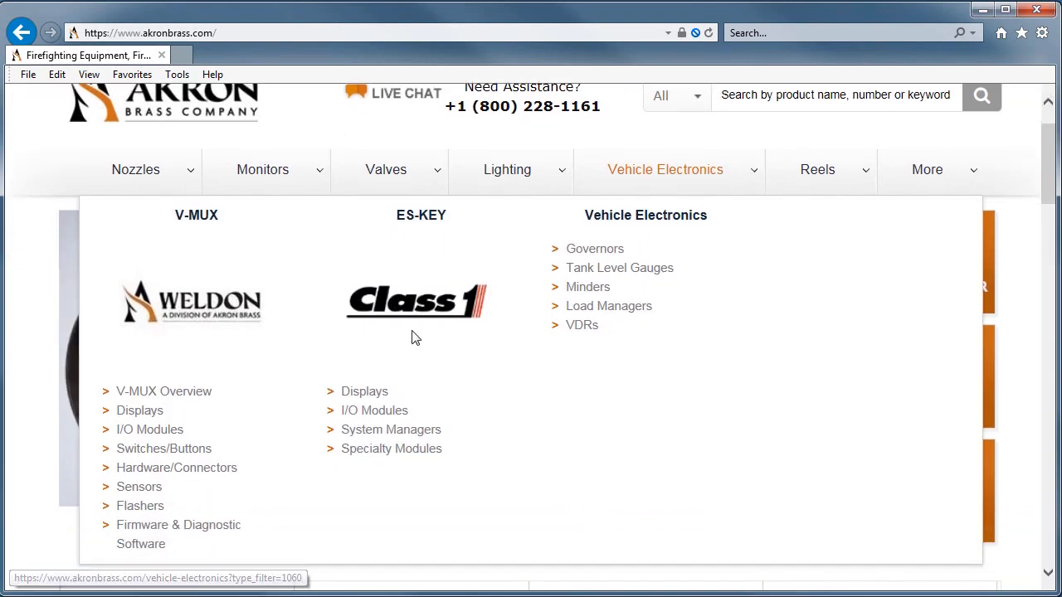
pyautogui.moveTo(214, 535)
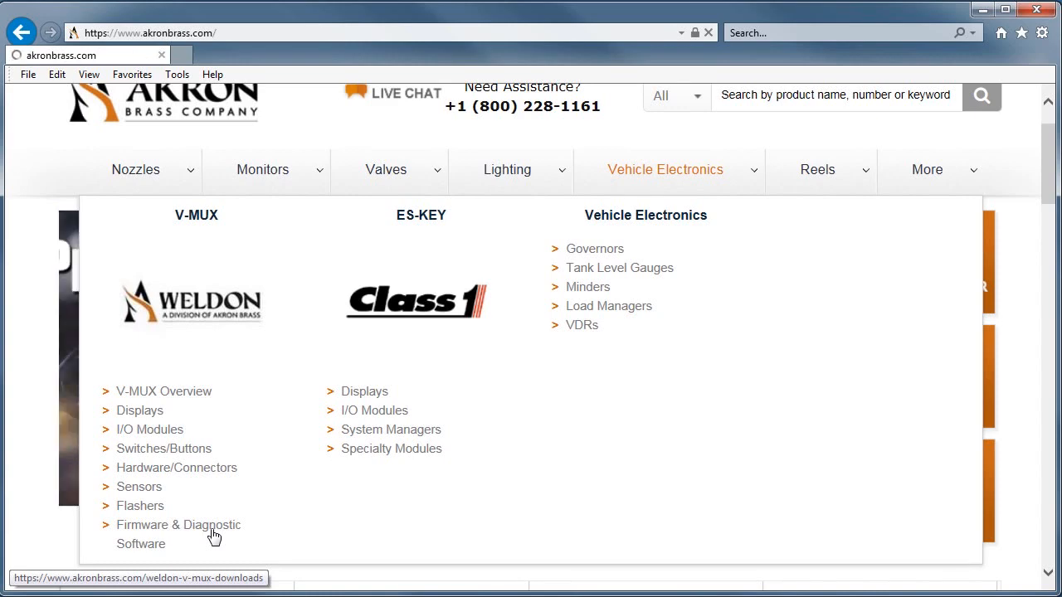
# Open Firmware & Diagnostic Software and scroll down to the V-MUX PC Software section.
pyautogui.click(178, 524)
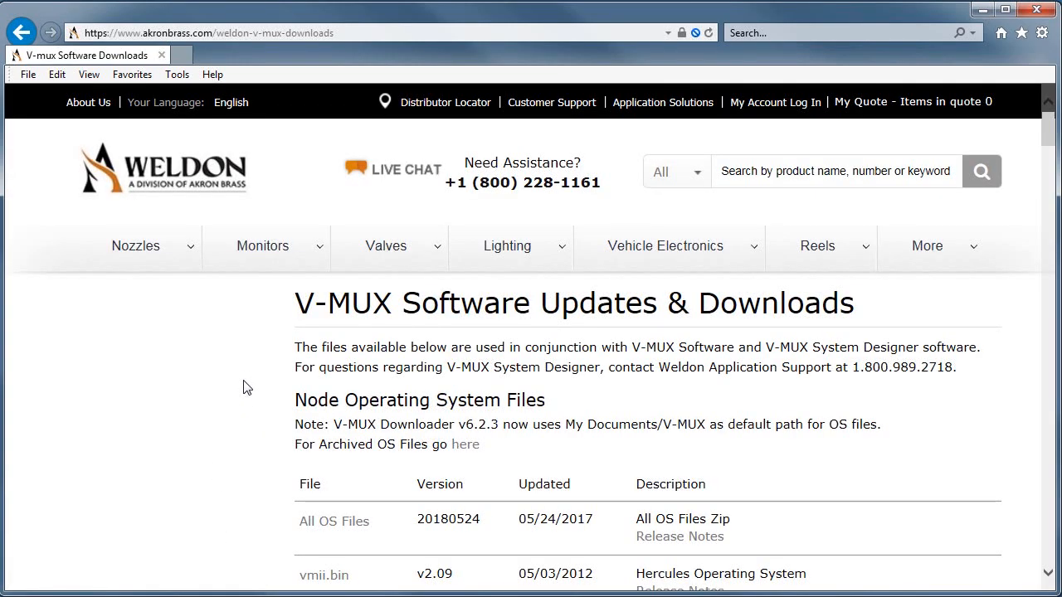
pyautogui.scroll(-3)
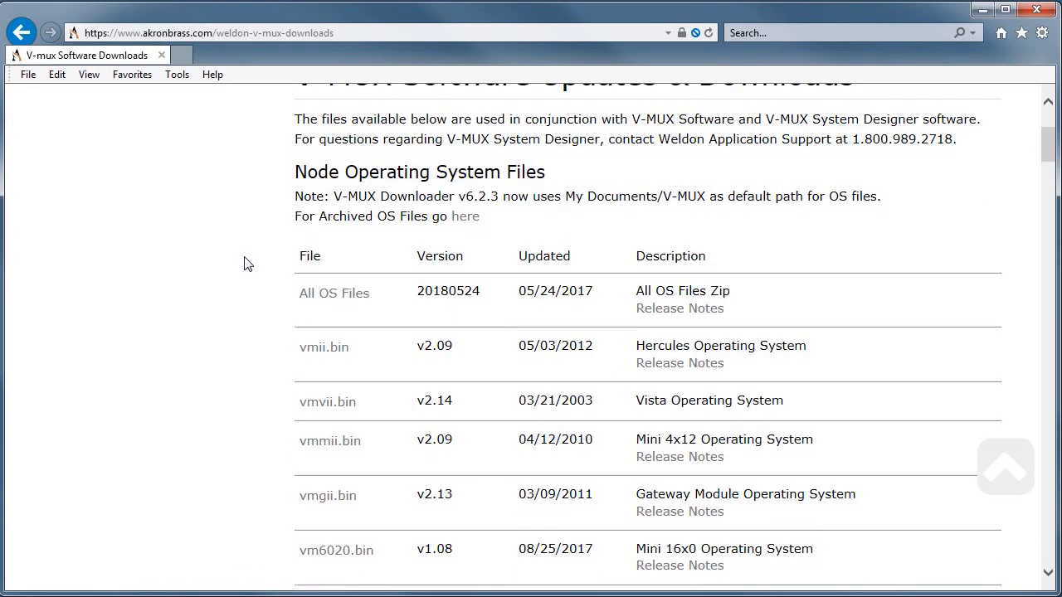
pyautogui.scroll(-3)
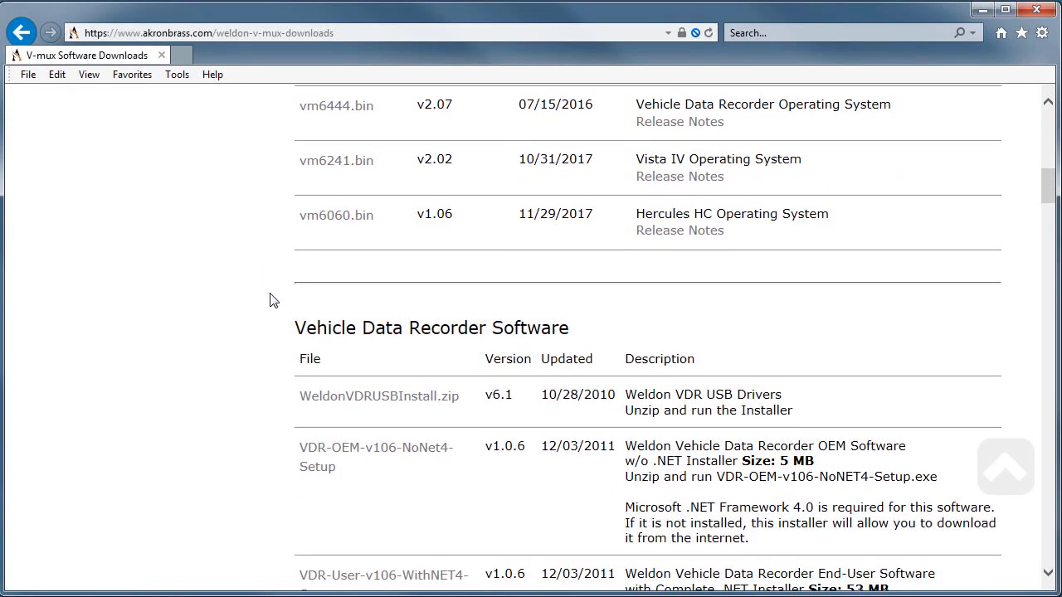
pyautogui.scroll(-3)
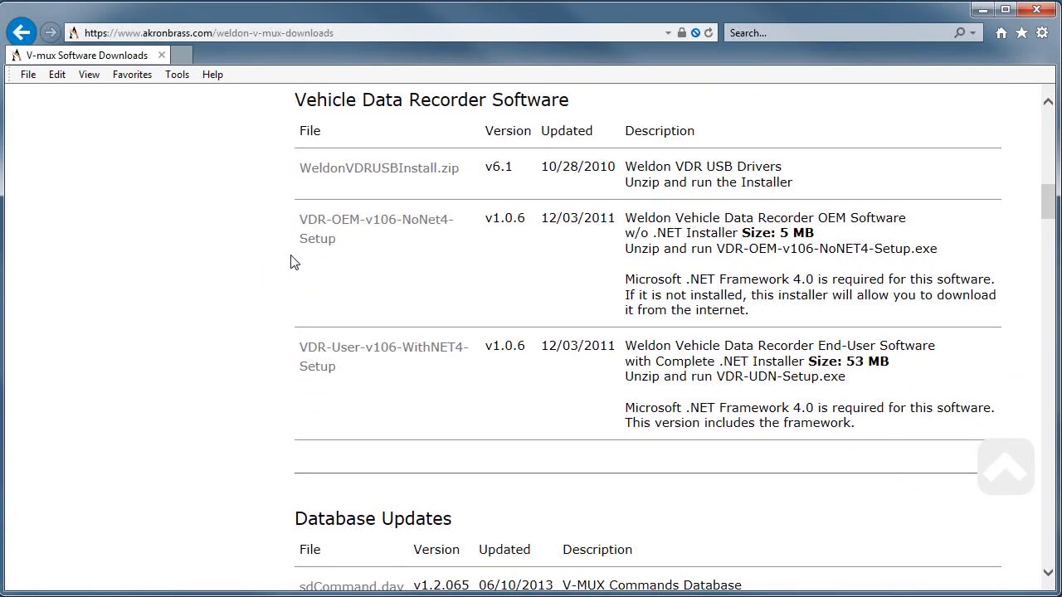
pyautogui.scroll(-3)
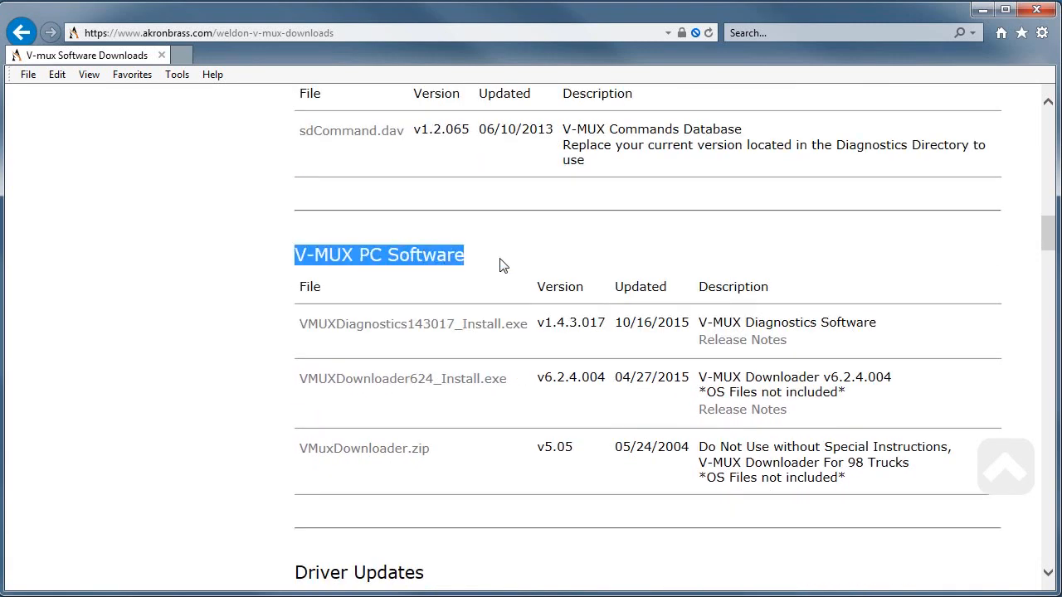
pyautogui.moveTo(416, 330)
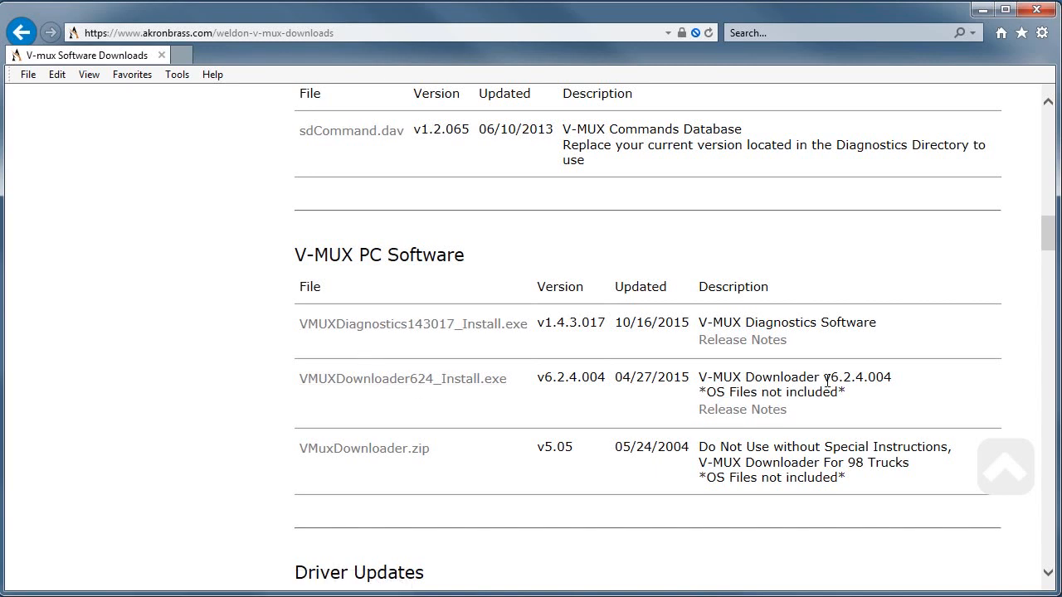
pyautogui.moveTo(433, 379)
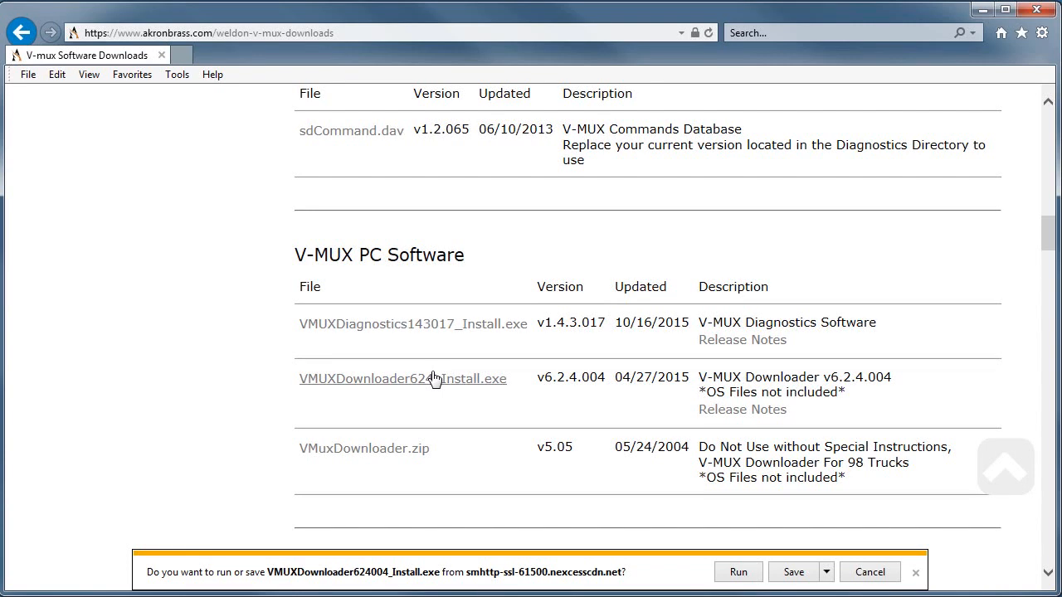
# Run the downloaded VMUXDownloader installer and allow it to start.
pyautogui.click(799, 572)
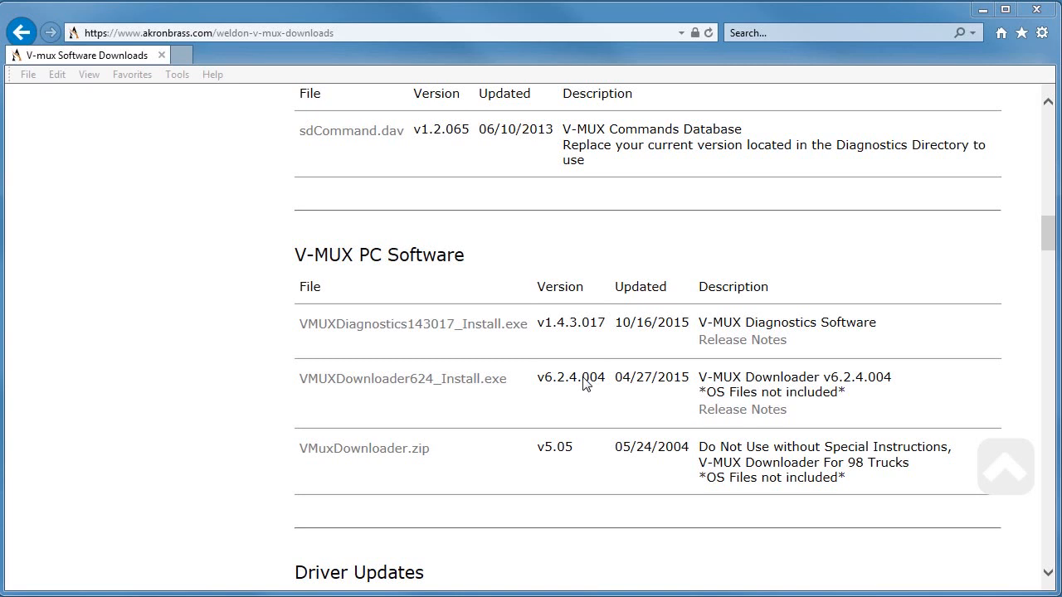
pyautogui.click(403, 379)
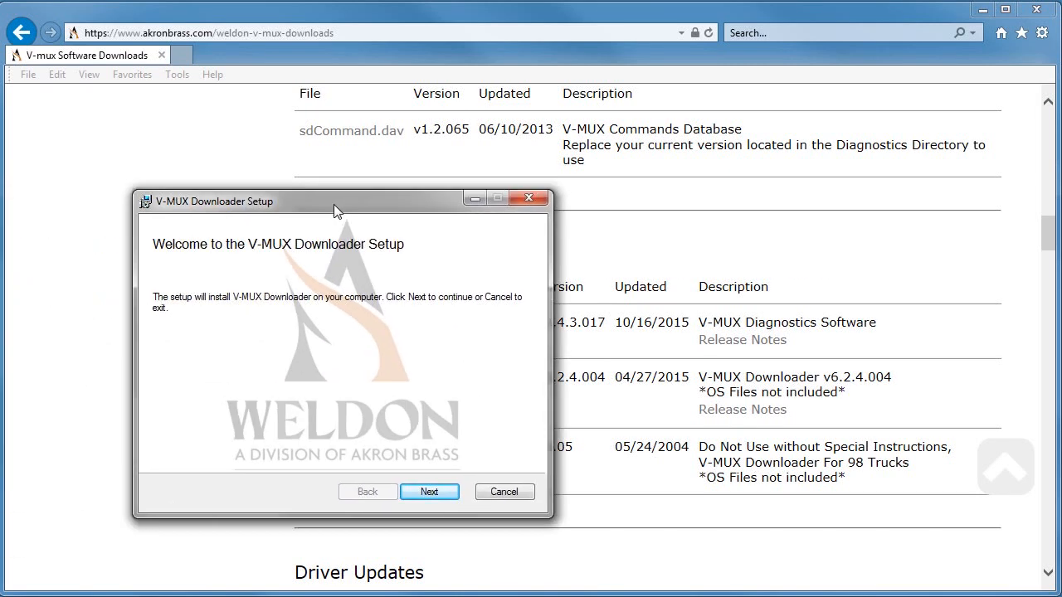
# Advance the V-MUX Downloader setup wizard past its welcome screen to completion.
pyautogui.click(429, 491)
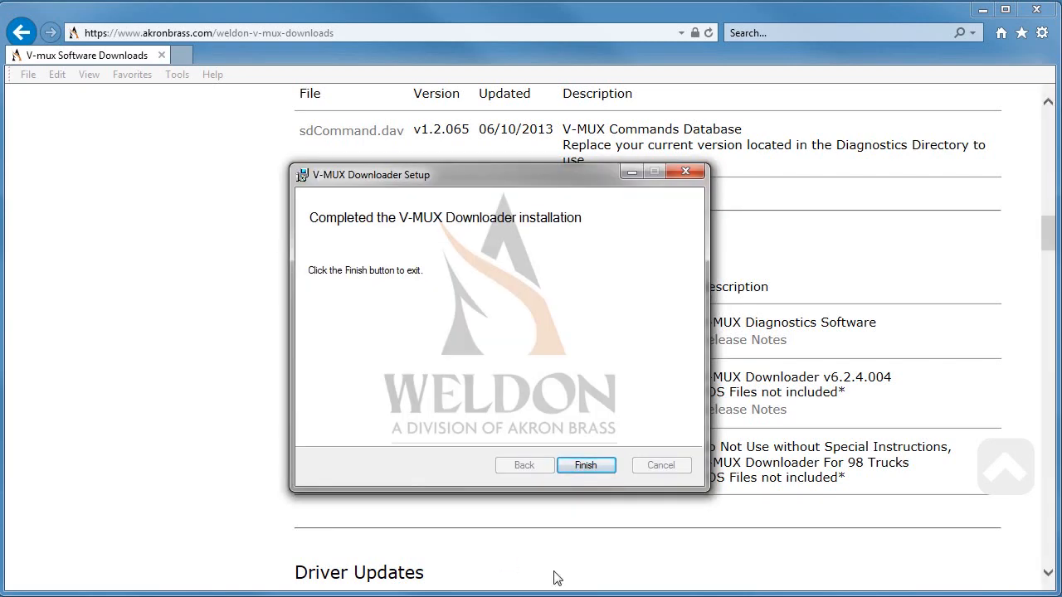
pyautogui.moveTo(607, 471)
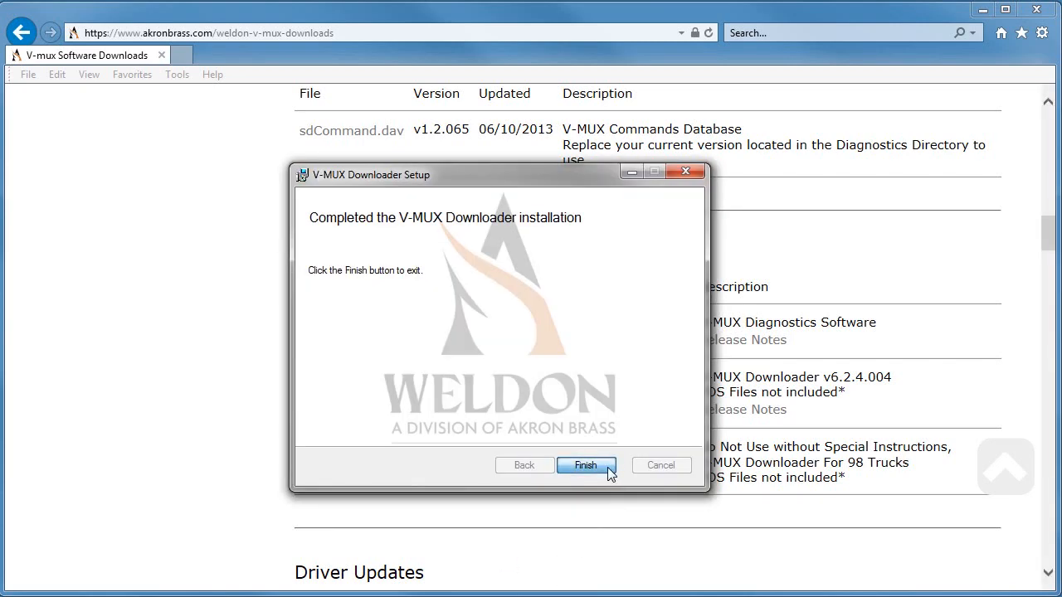
# Finish the setup wizard and acknowledge the missing Node OS Files warning.
pyautogui.click(586, 465)
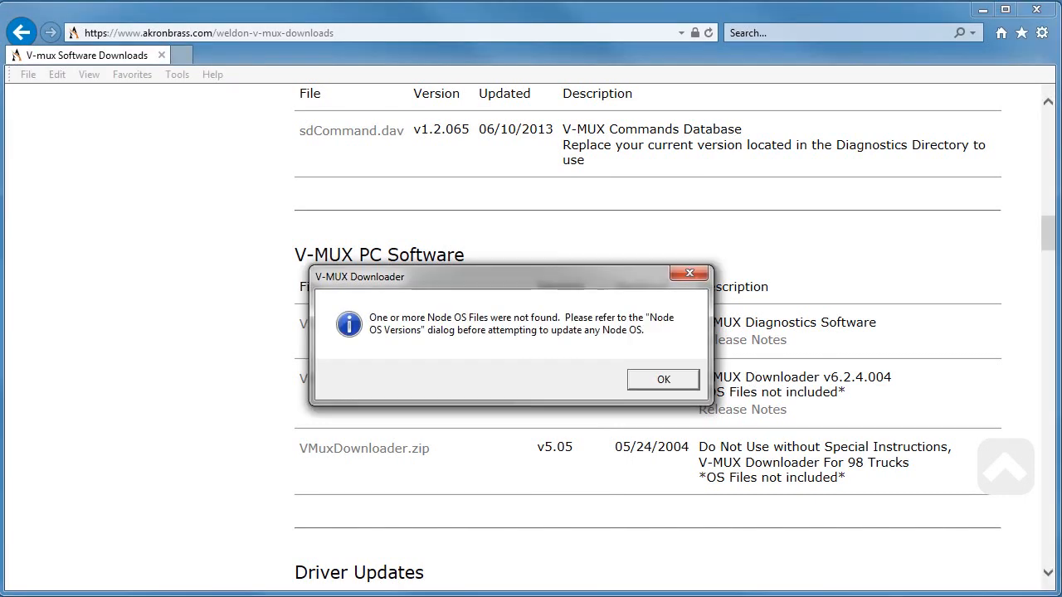
pyautogui.moveTo(268, 400)
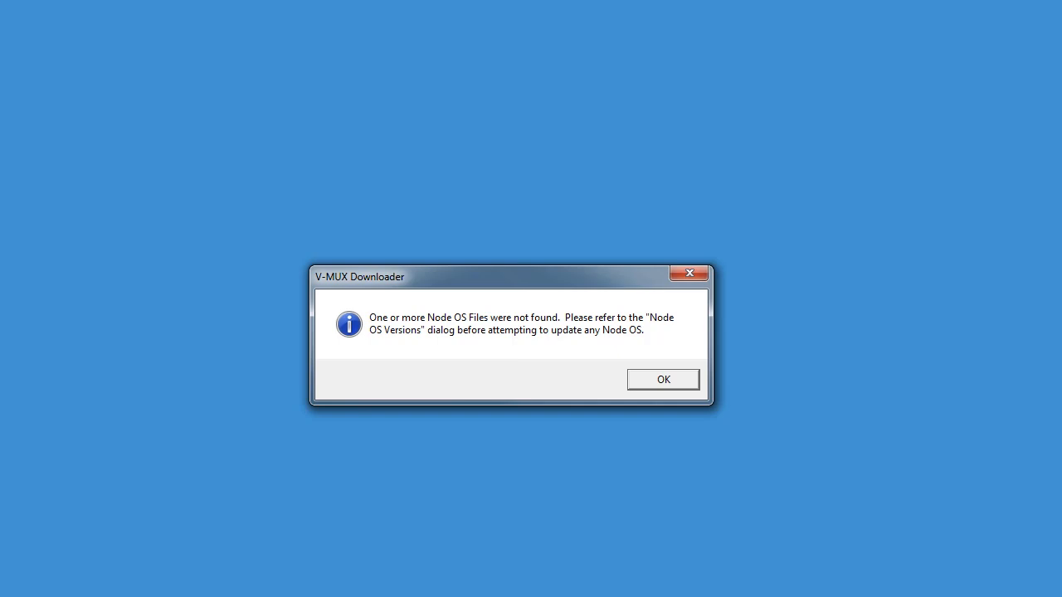
pyautogui.moveTo(680, 390)
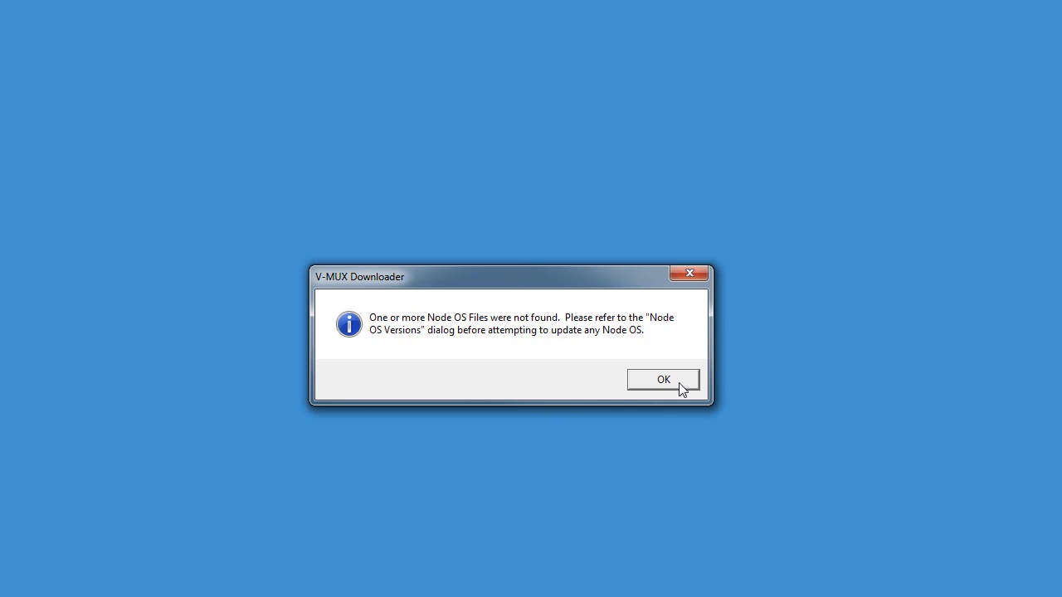
pyautogui.click(662, 379)
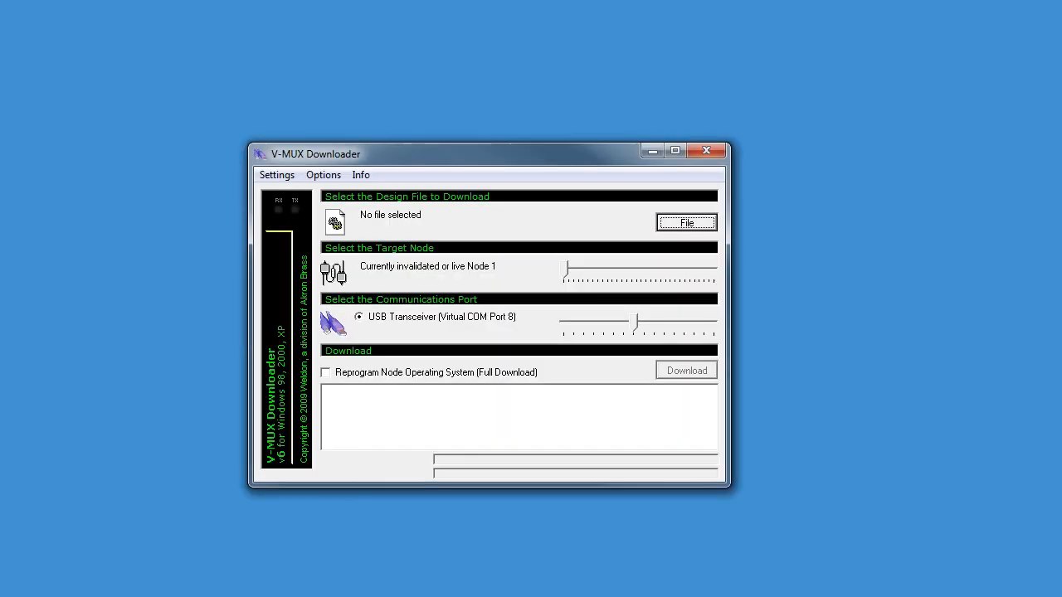
pyautogui.click(277, 174)
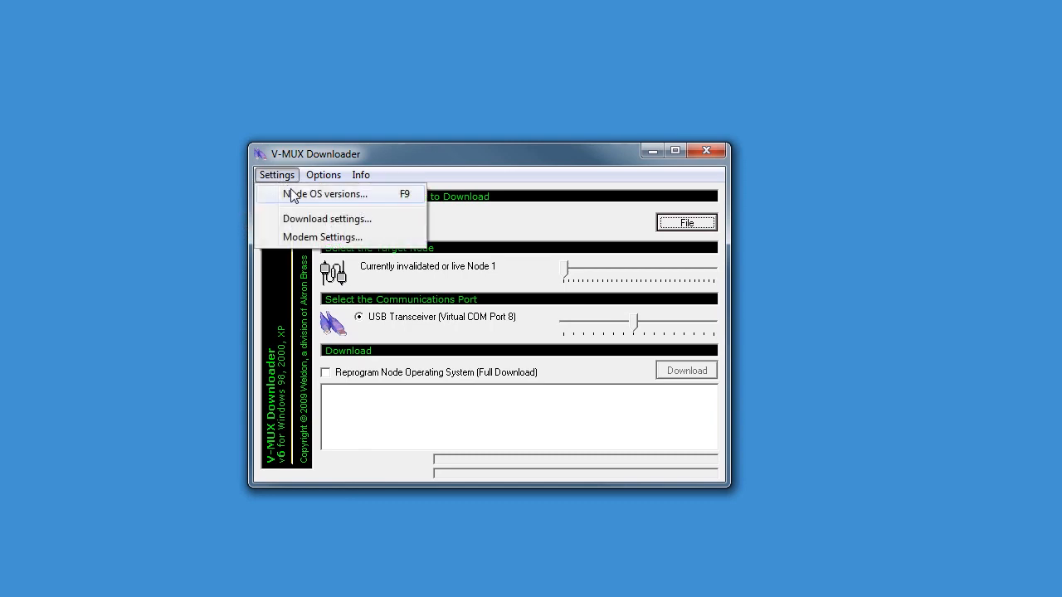
pyautogui.click(325, 193)
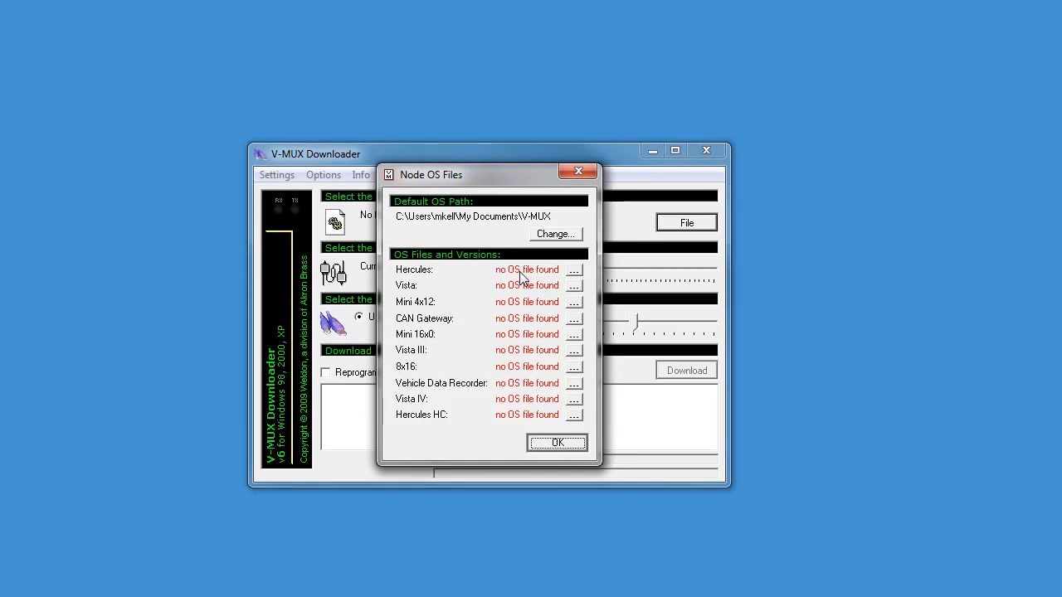
pyautogui.moveTo(405, 227)
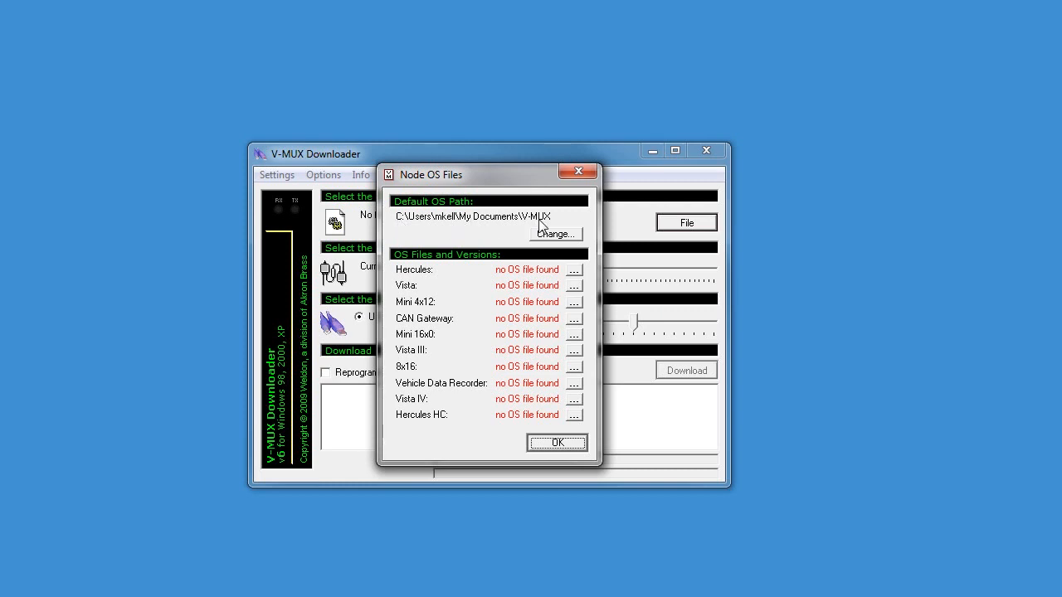
pyautogui.moveTo(543, 224)
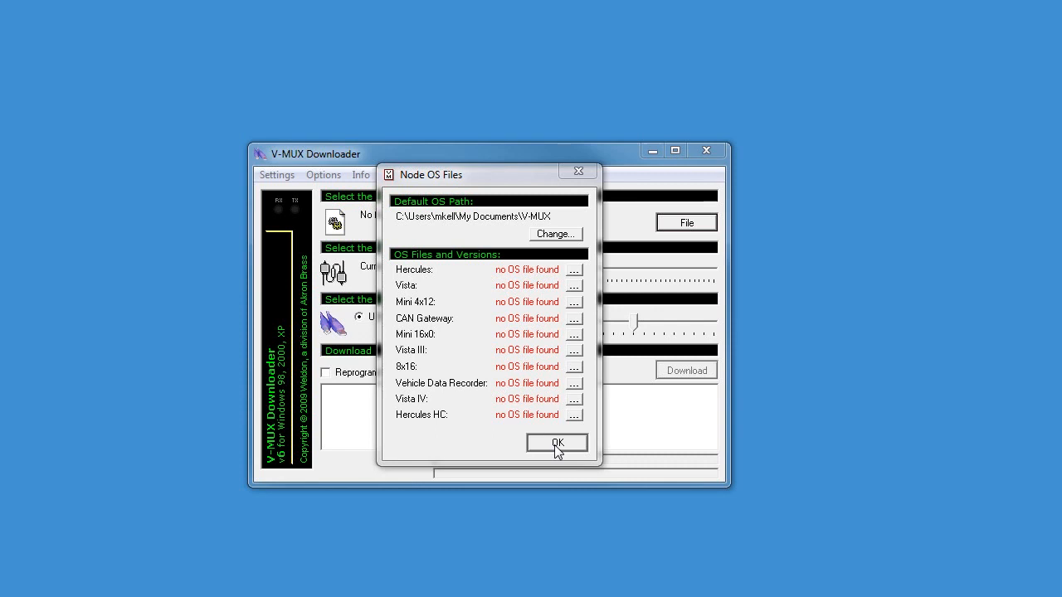
pyautogui.click(556, 443)
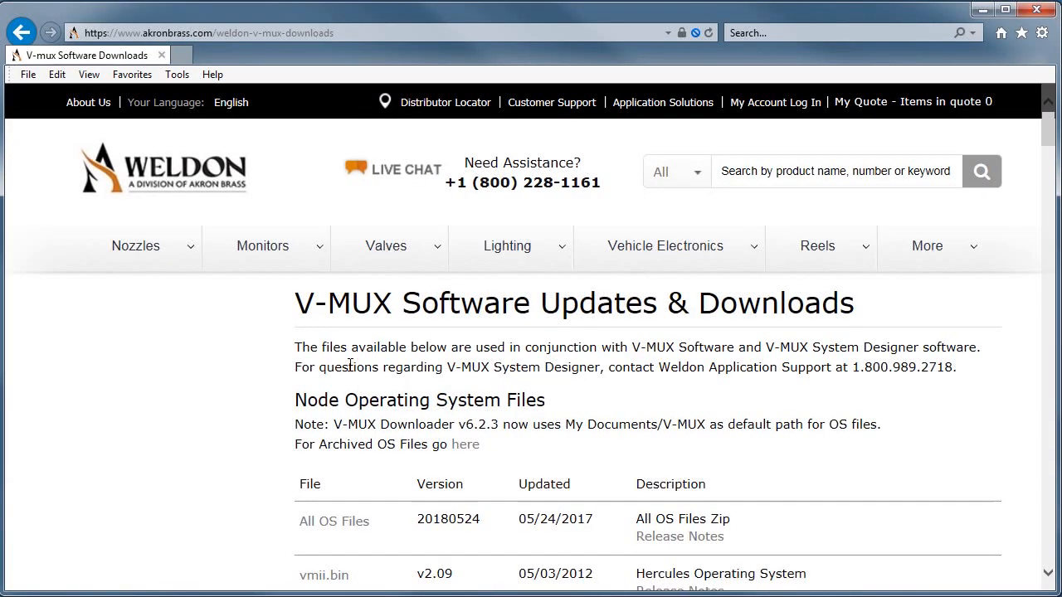
# Open the All OS Files zip under Node Operating System Files without saving.
pyautogui.scroll(-3)
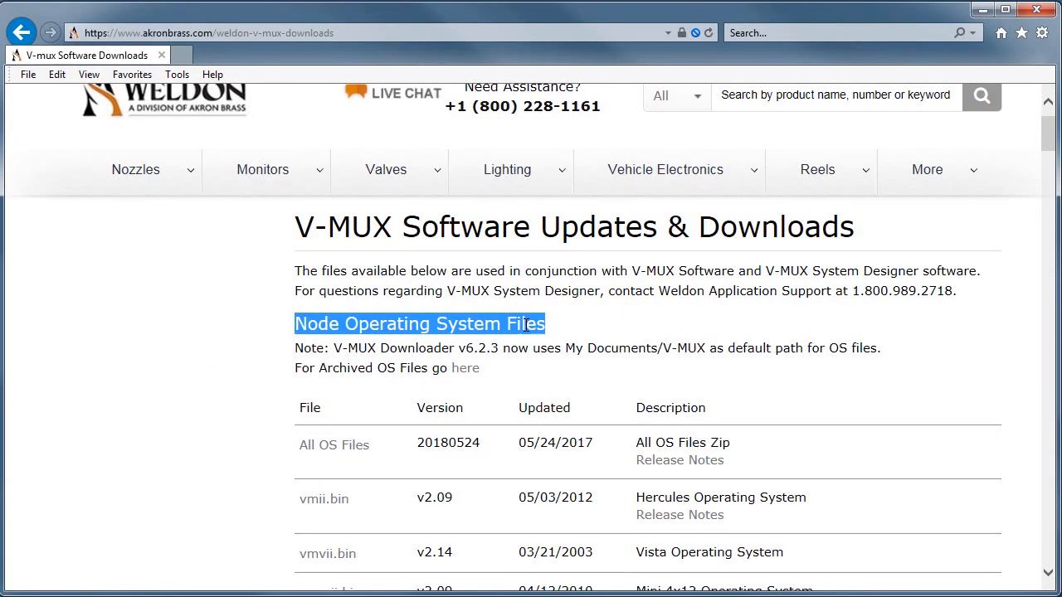
pyautogui.scroll(-3)
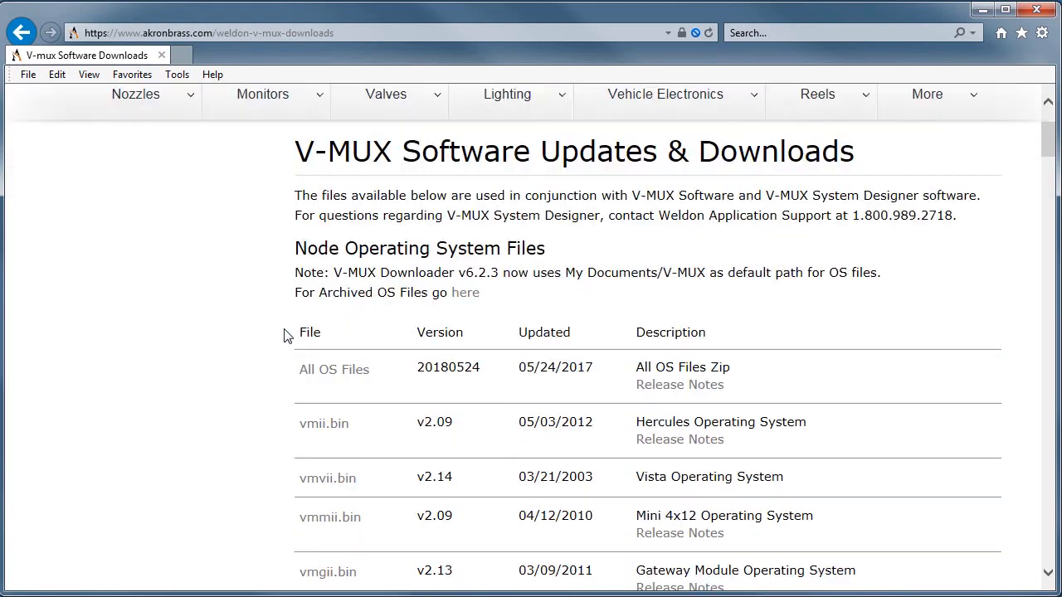
pyautogui.scroll(-3)
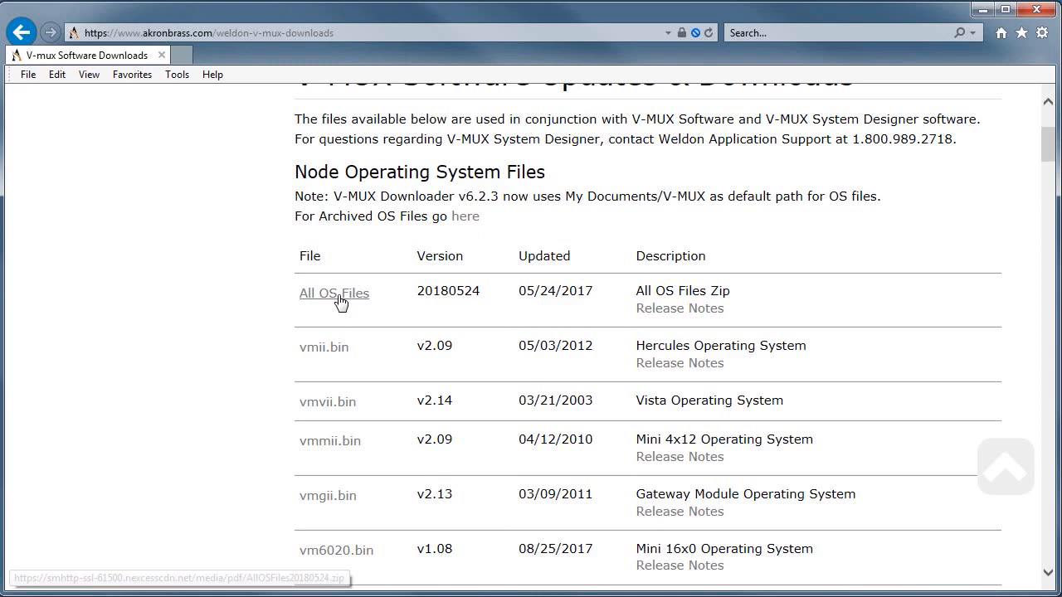
pyautogui.click(333, 294)
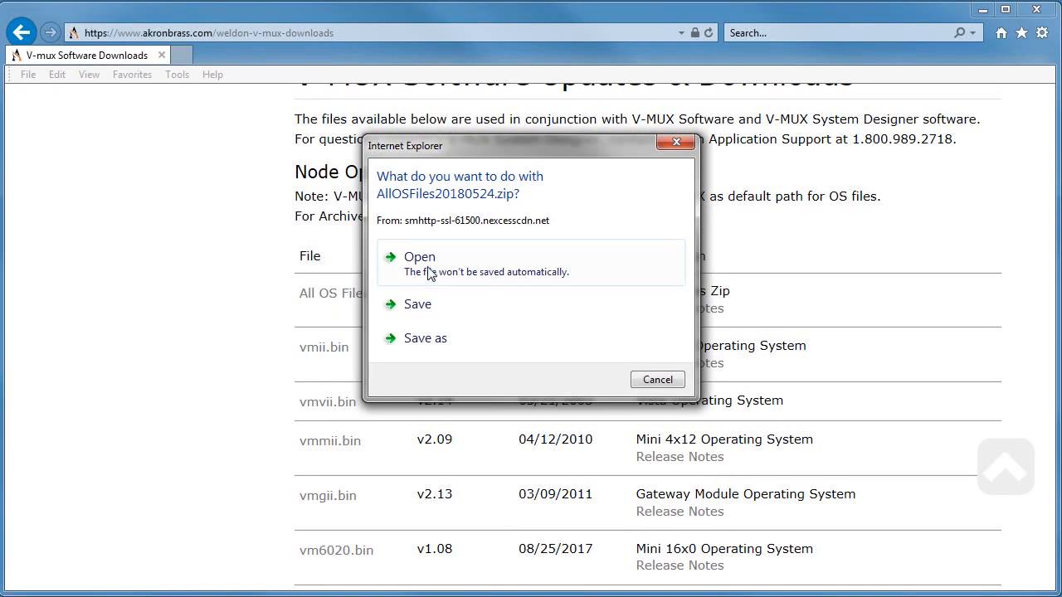
pyautogui.click(657, 379)
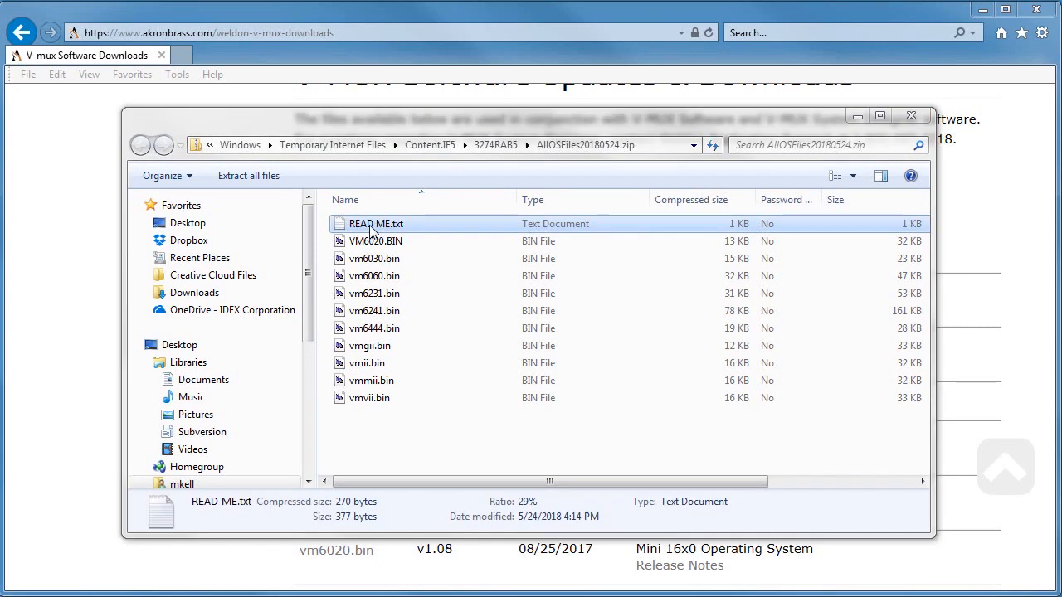
# Open READ ME.txt from the zip in Notepad.
pyautogui.doubleClick(374, 223)
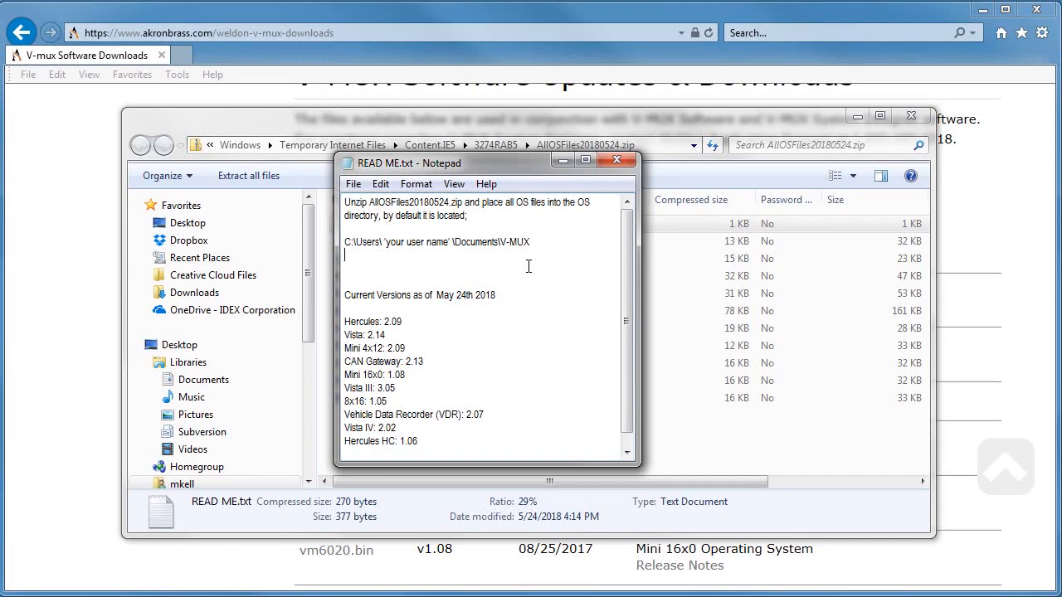
pyautogui.moveTo(468, 166)
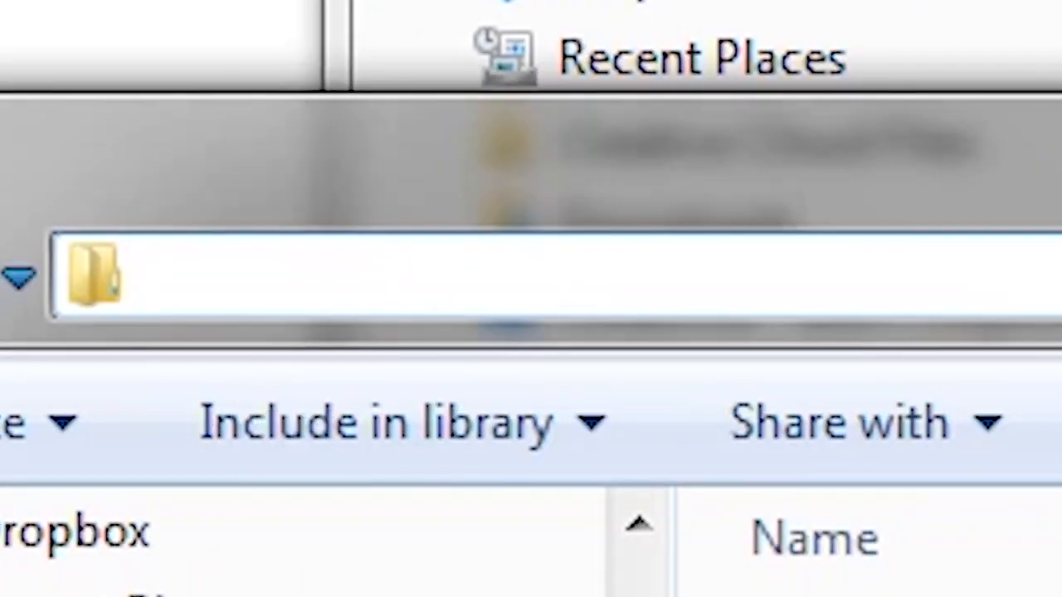
# Navigate a second window to Documents\V-MUX and copy all zip files into it.
pyautogui.write('C:\\us')
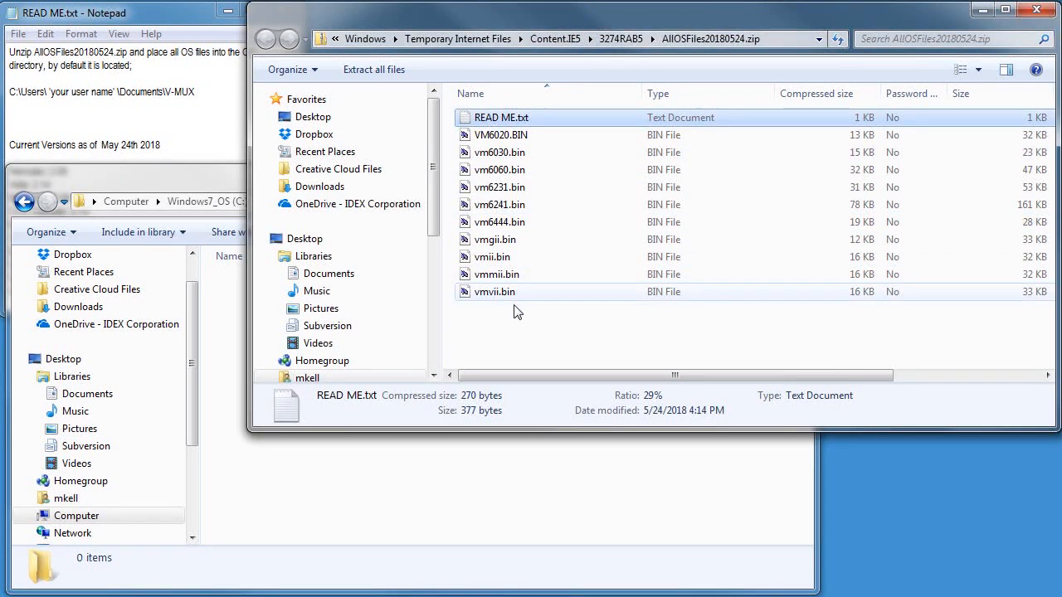
pyautogui.press('ctrl+a')
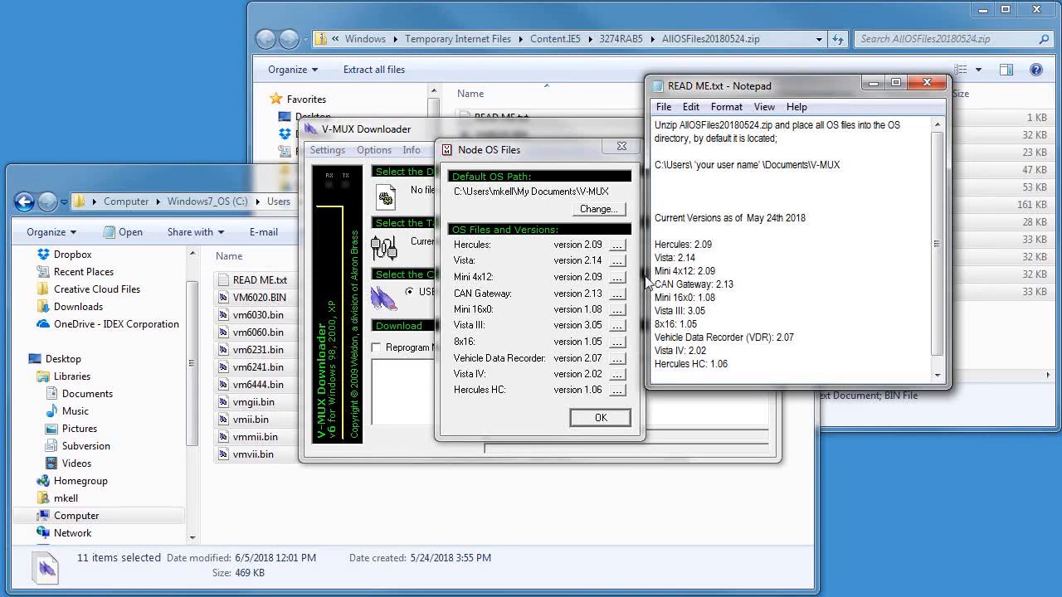
pyautogui.moveTo(589, 325)
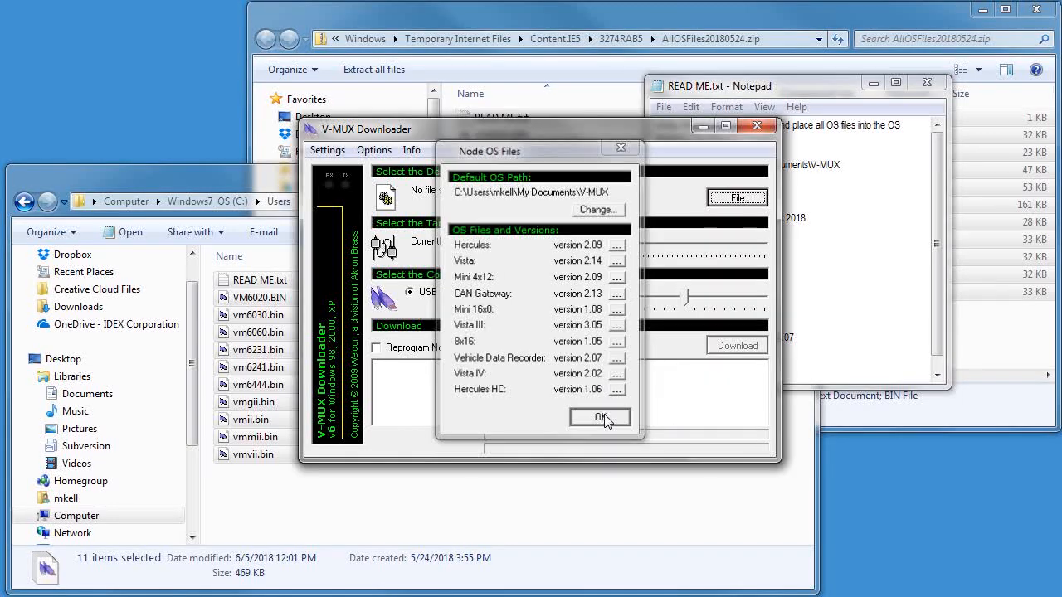
# Dismiss the Node OS Files dialog and close the zip archive window.
pyautogui.click(600, 417)
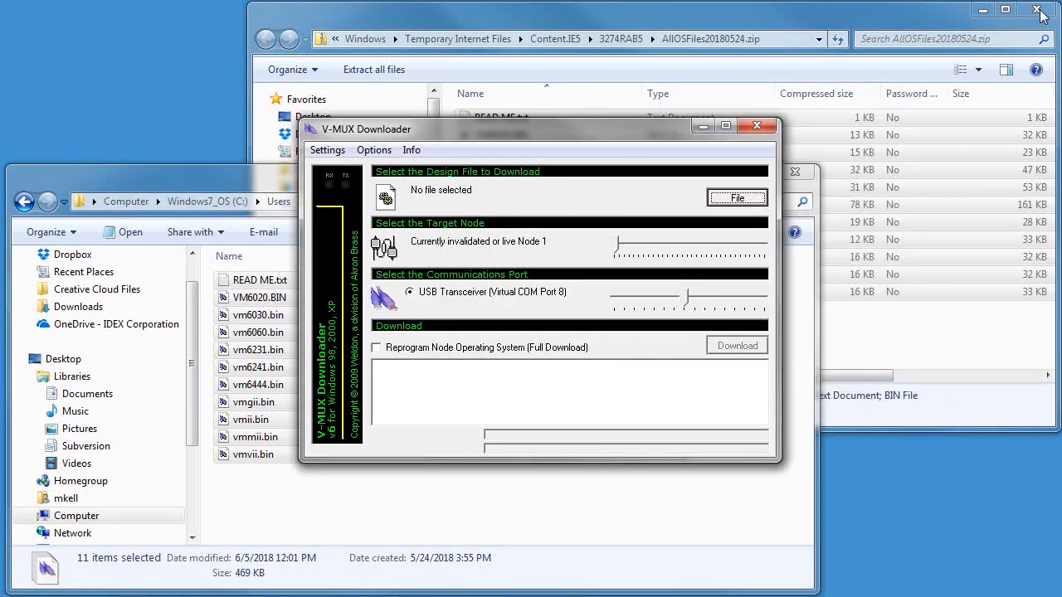
pyautogui.click(1043, 10)
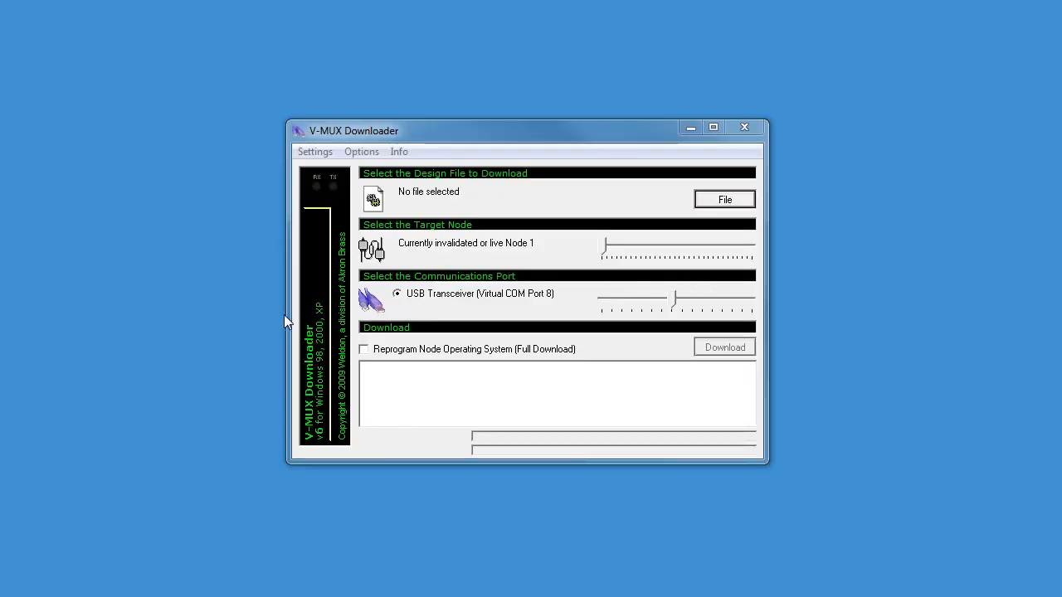
pyautogui.moveTo(874, 240)
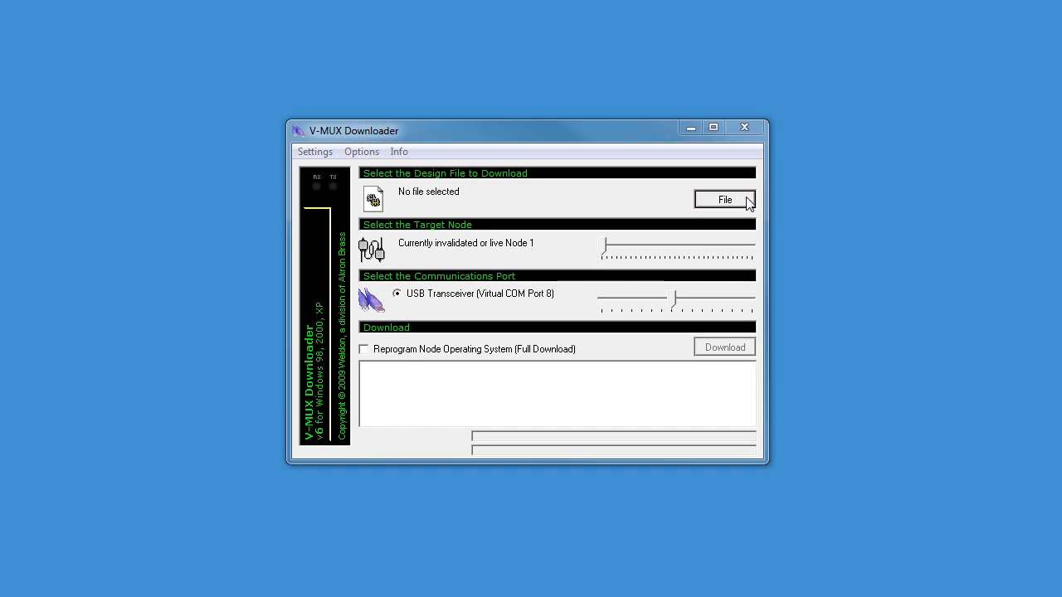
# Open Weldon Truck_Node 1.bin from C:\Binary as the design file.
pyautogui.click(724, 199)
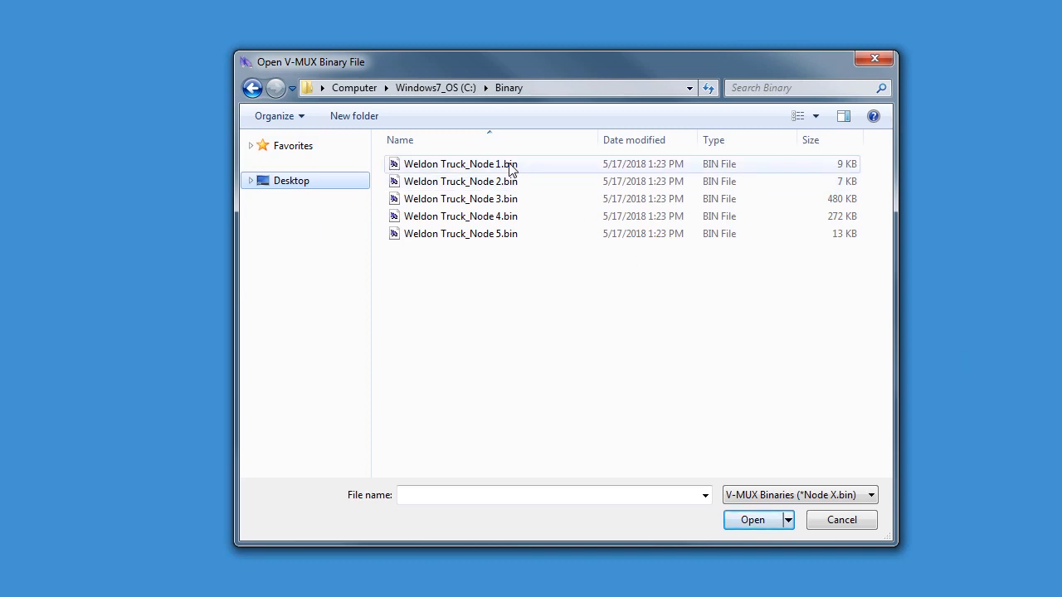
pyautogui.click(461, 163)
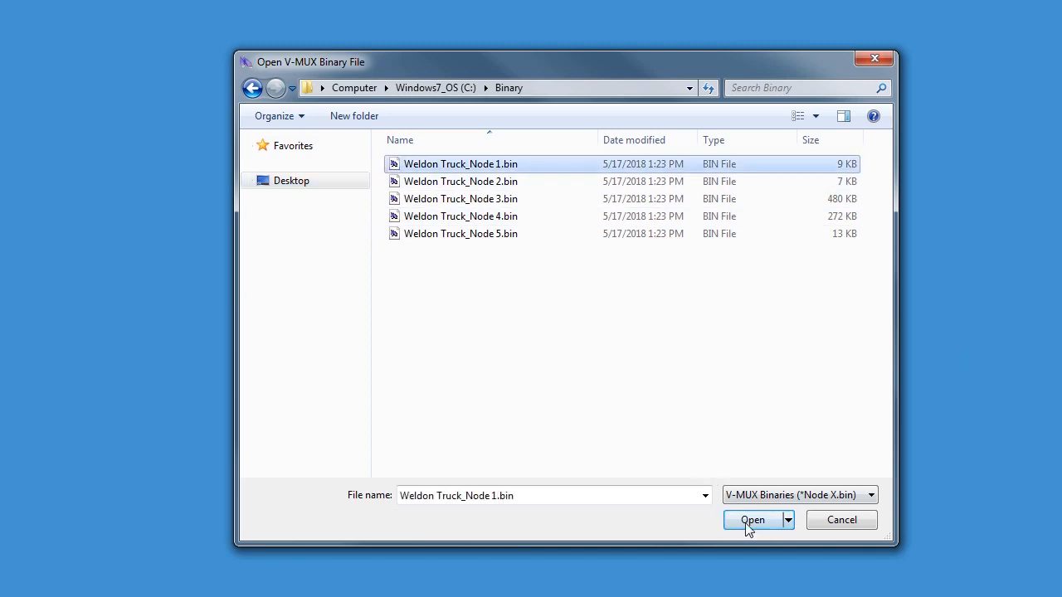
pyautogui.click(751, 519)
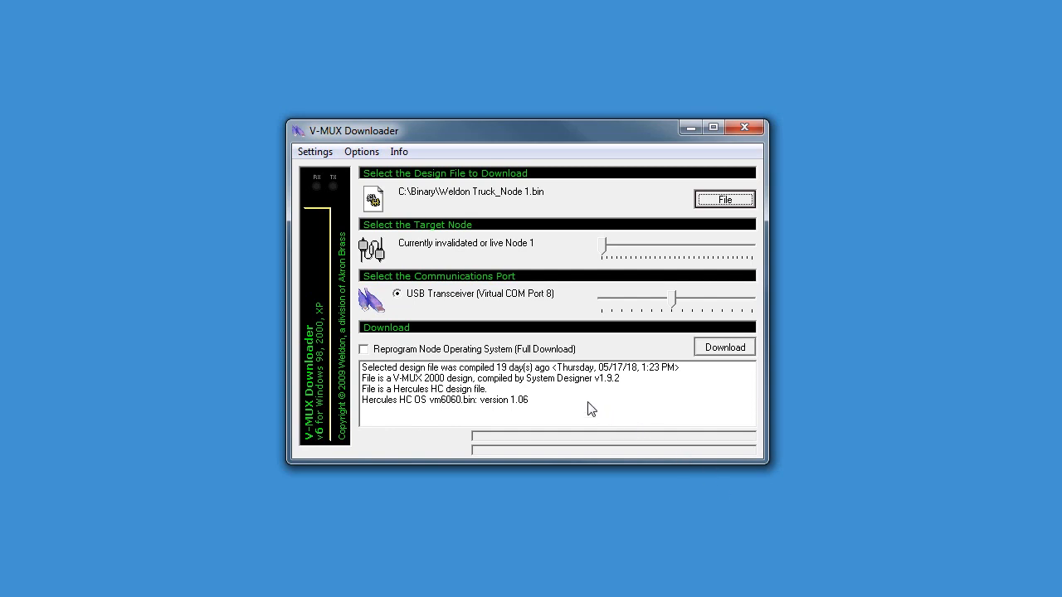
pyautogui.moveTo(726, 350)
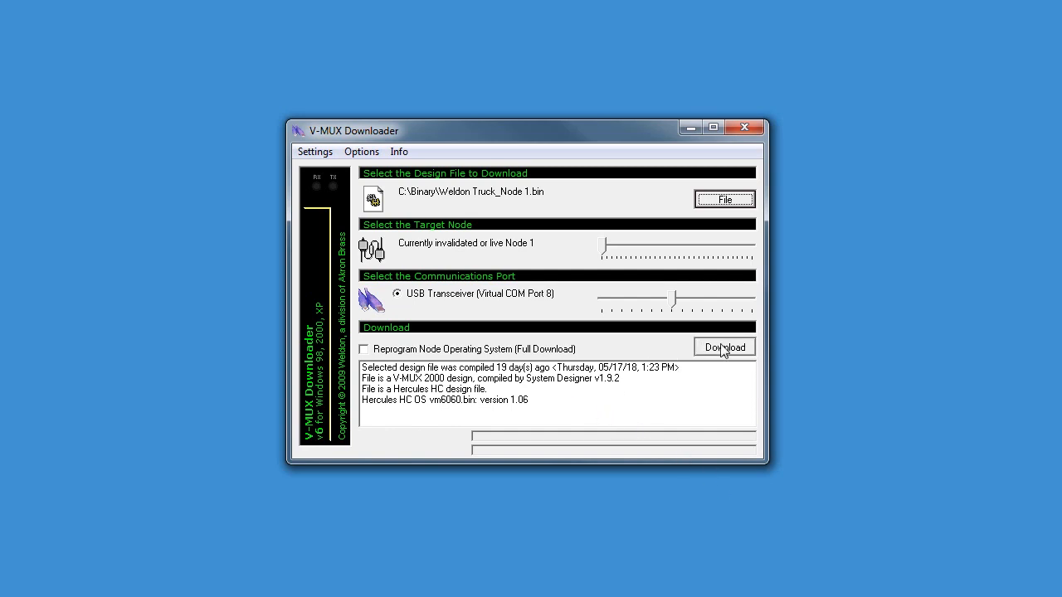
# Download the Node 1 design until Done, then open Weldon Truck_Node 2.bin.
pyautogui.click(724, 347)
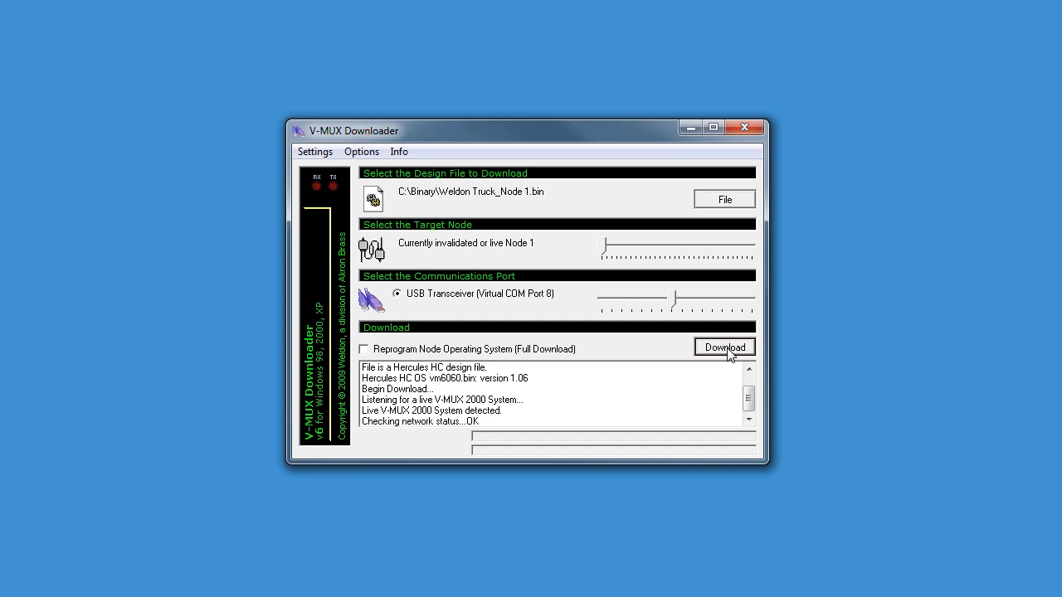
pyautogui.click(725, 347)
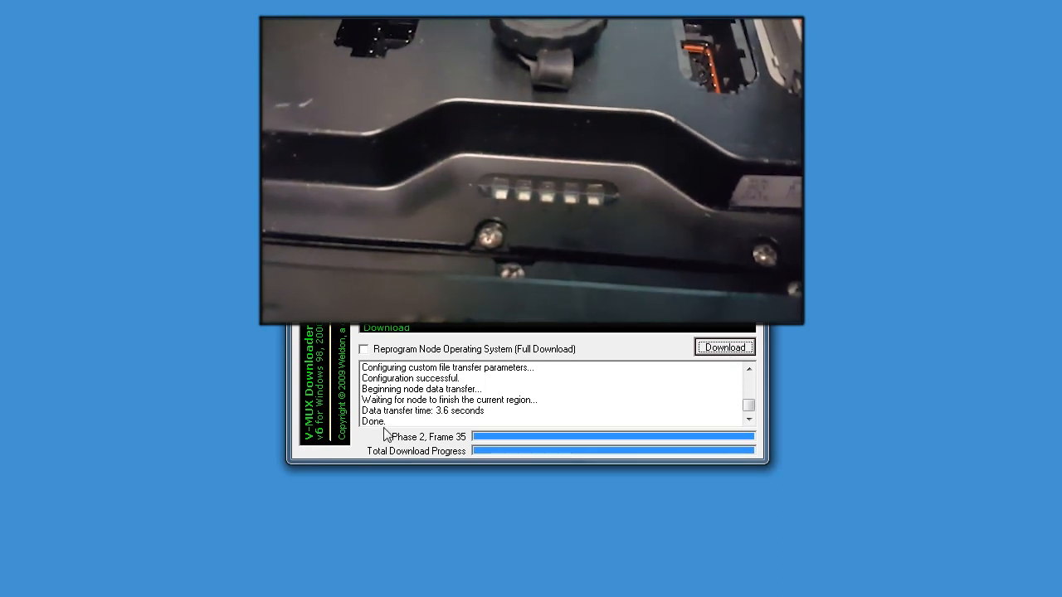
pyautogui.moveTo(852, 463)
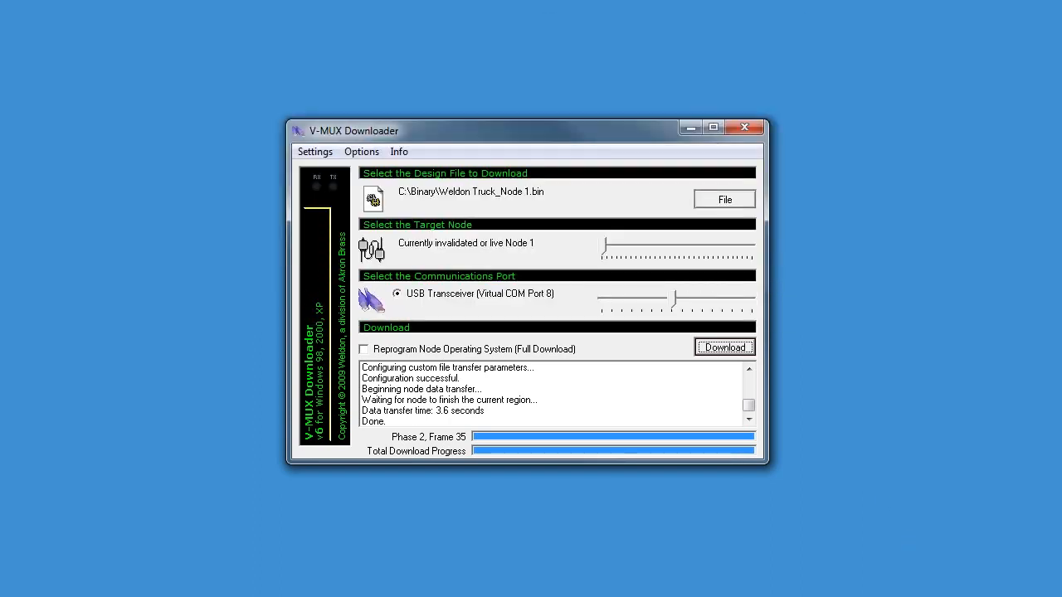
pyautogui.moveTo(850, 464)
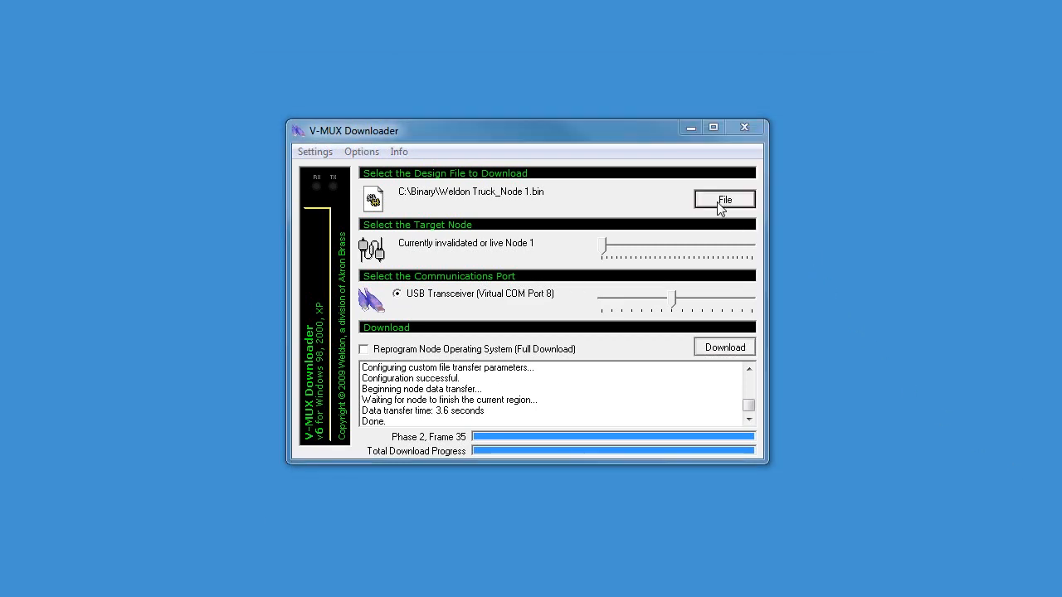
pyautogui.click(724, 199)
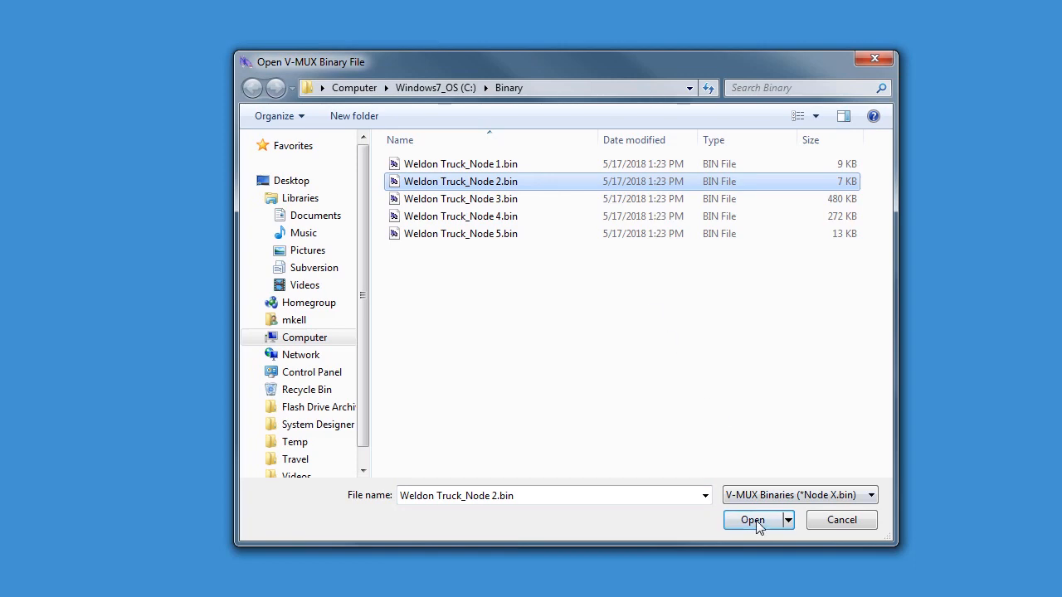
pyautogui.click(749, 519)
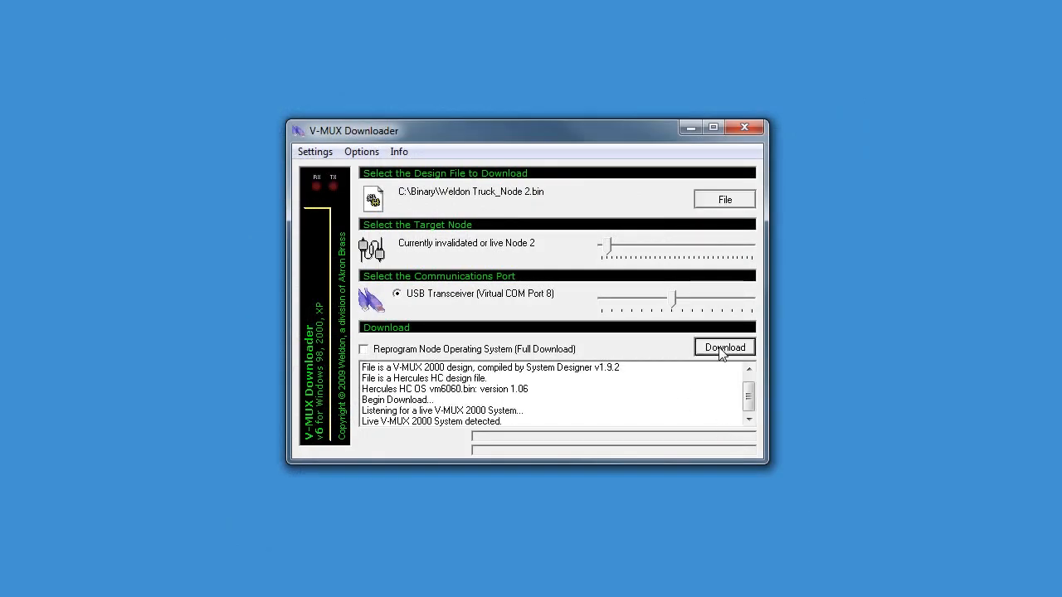
# Download the Weldon Truck_Node 2.bin design to Node 2.
pyautogui.click(724, 347)
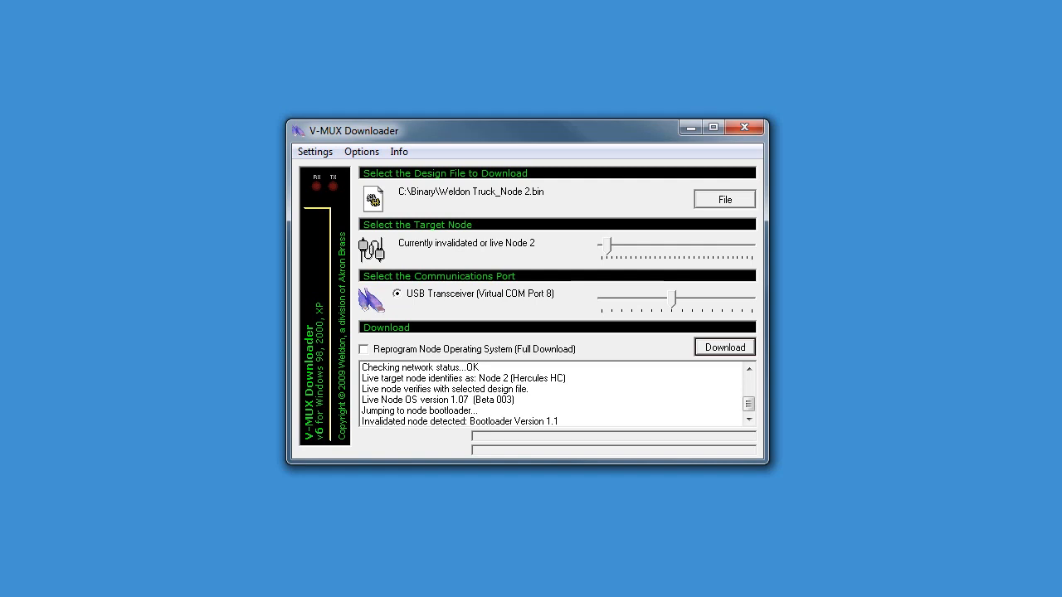
pyautogui.click(724, 347)
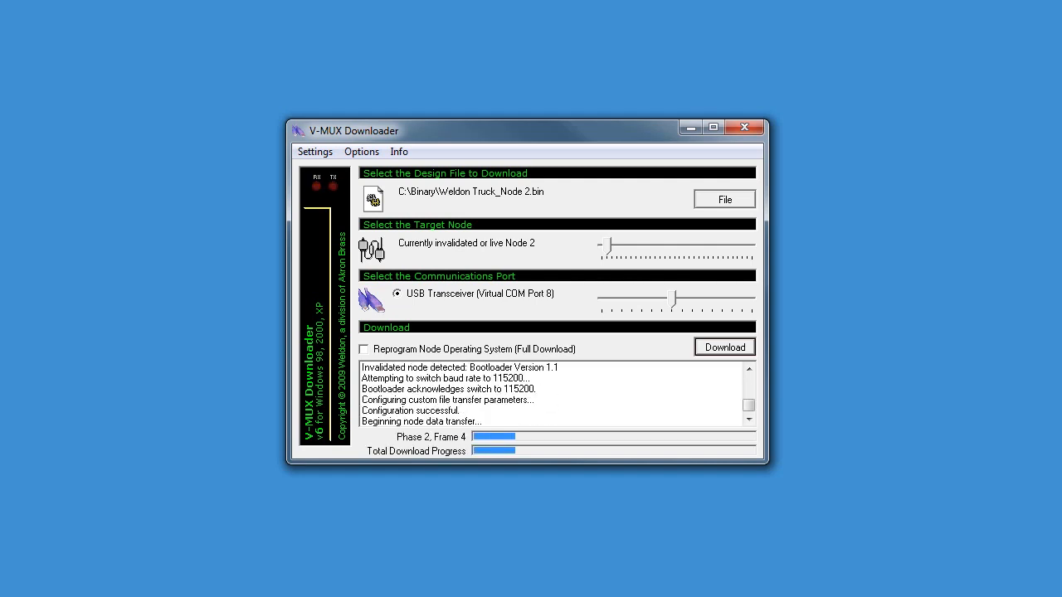